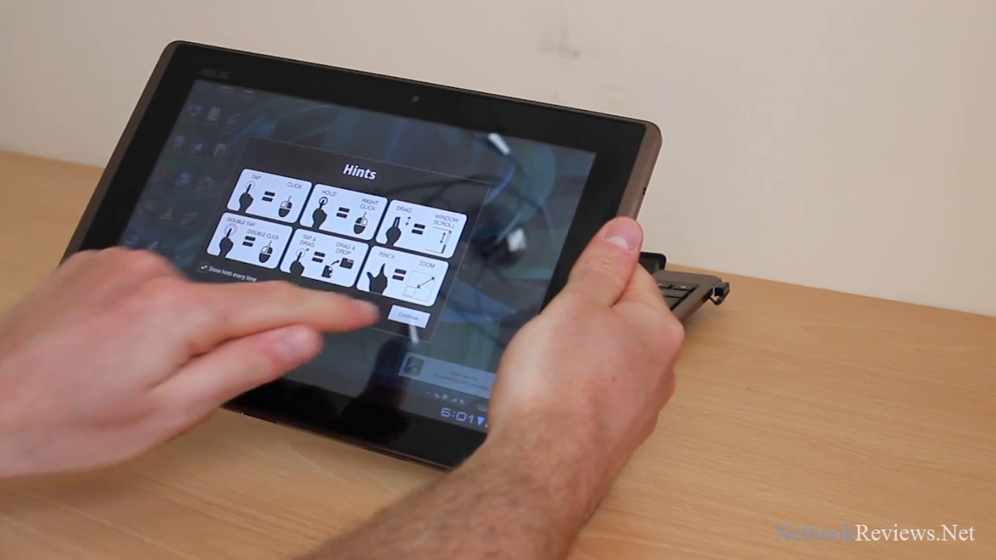
# Close the Splashtop touch gesture Hints dialog to reveal the full remote Windows desktop.
pyautogui.click(401, 314)
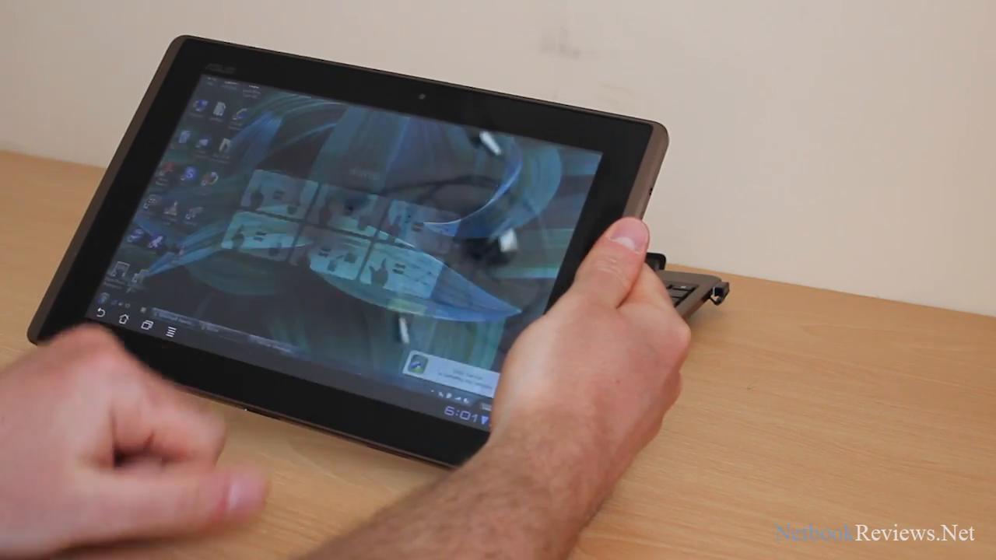